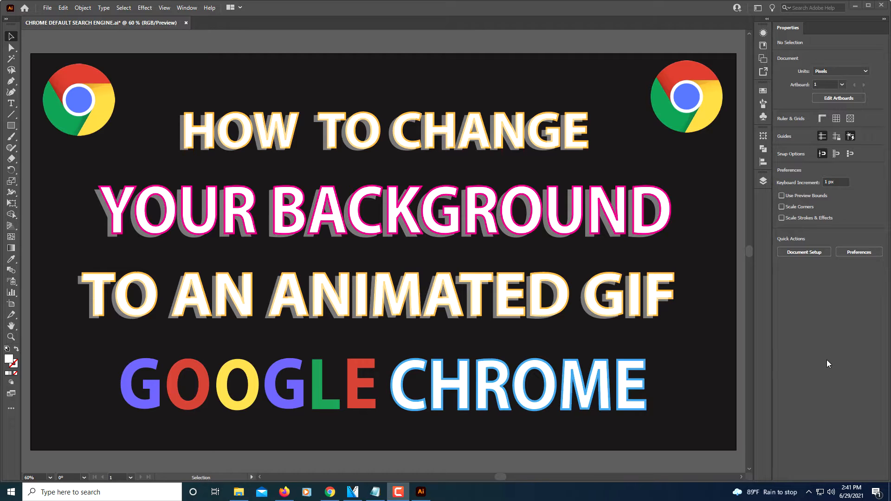
{"action": "mouse_move", "coordinate": [434, 439]}
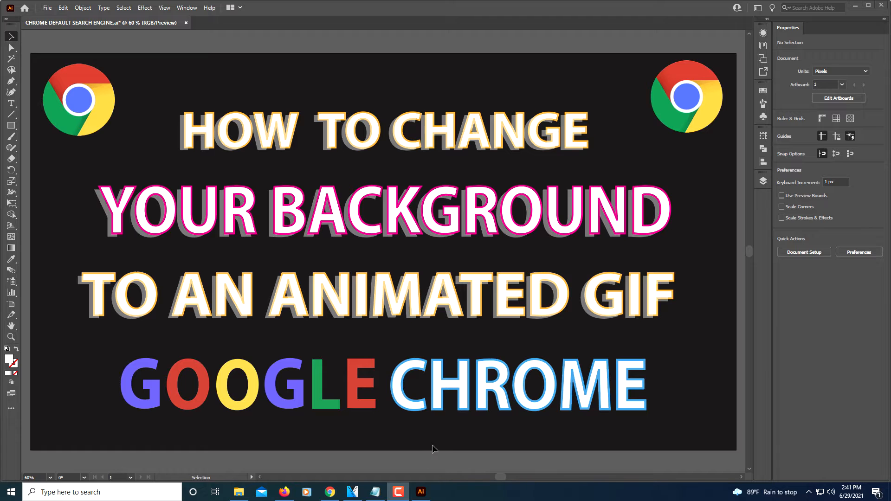
{"action": "mouse_move", "coordinate": [270, 479]}
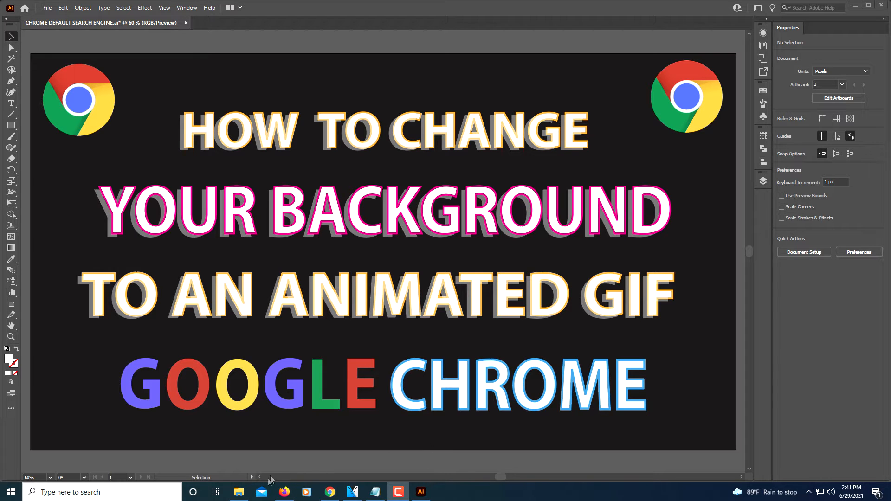
- Rename animated.gif to animated.png via its Properties and confirm the extension change
{"action": "left_click", "coordinate": [239, 492]}
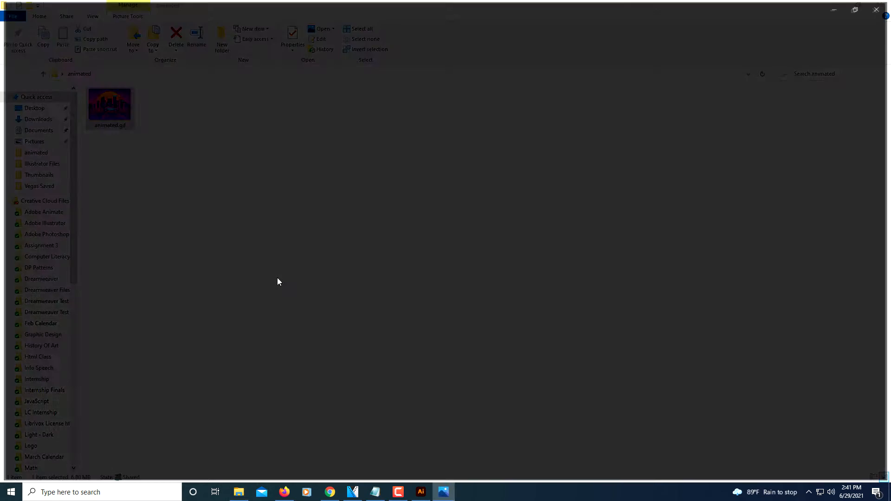
{"action": "double_click", "coordinate": [109, 105]}
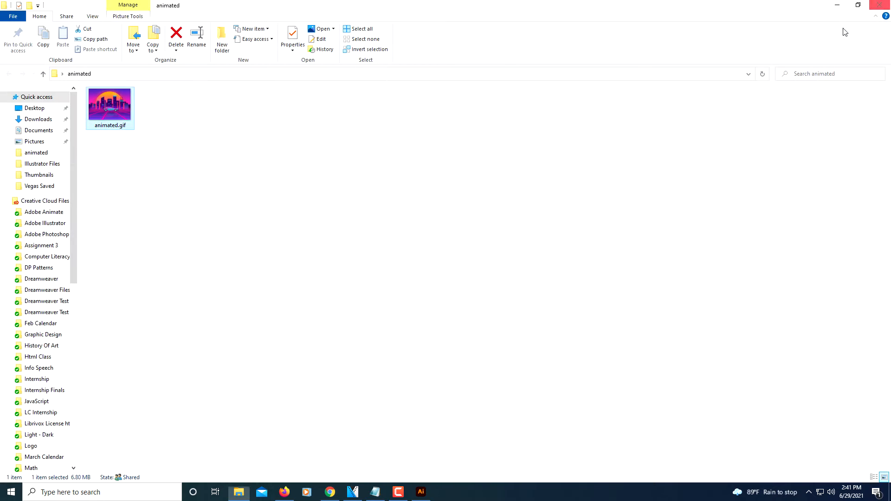
{"action": "mouse_move", "coordinate": [125, 144]}
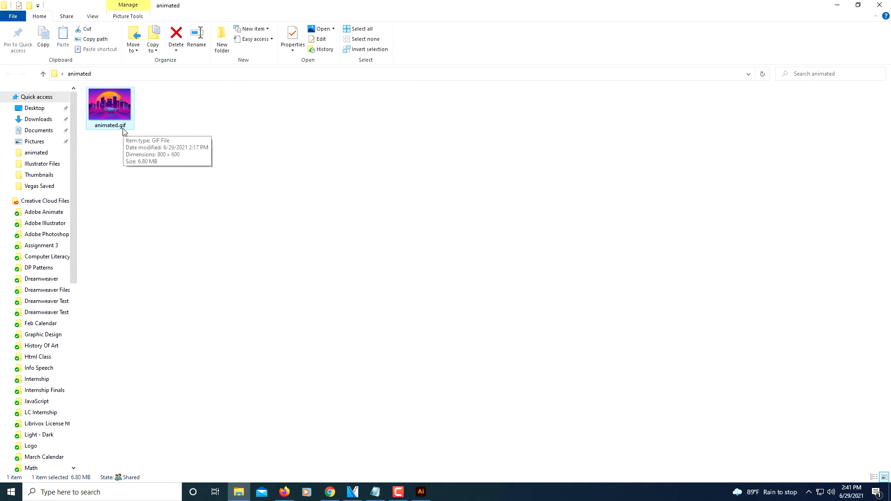
{"action": "mouse_move", "coordinate": [157, 161]}
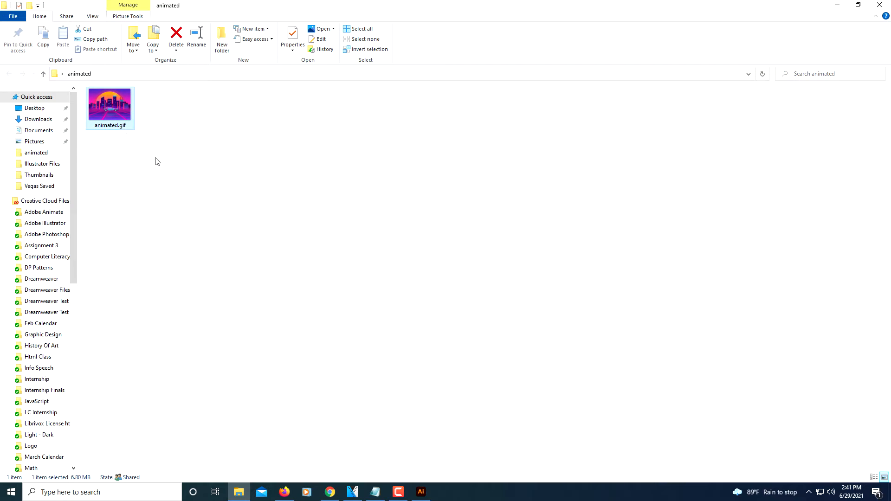
{"action": "mouse_move", "coordinate": [115, 115]}
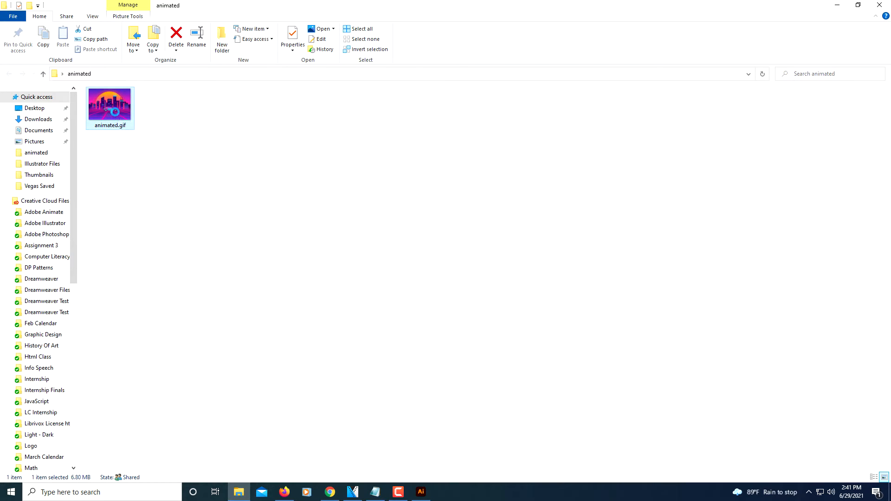
{"action": "right_click", "coordinate": [110, 106]}
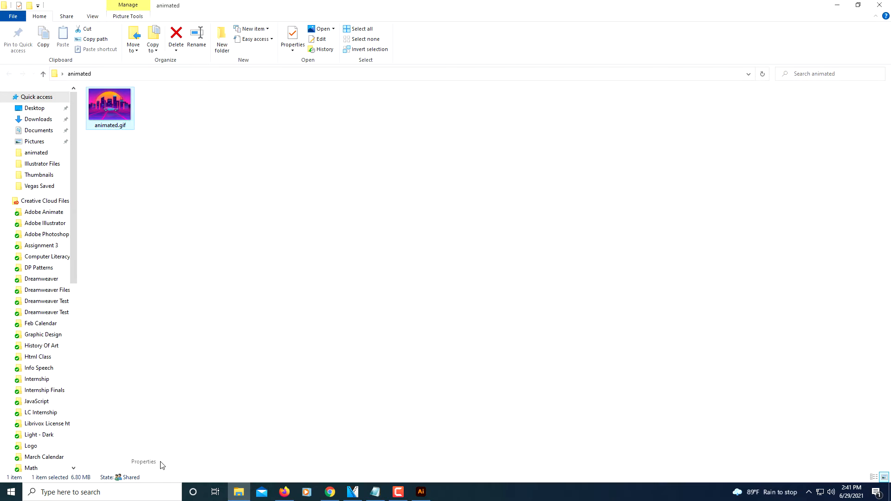
{"action": "left_click", "coordinate": [292, 39]}
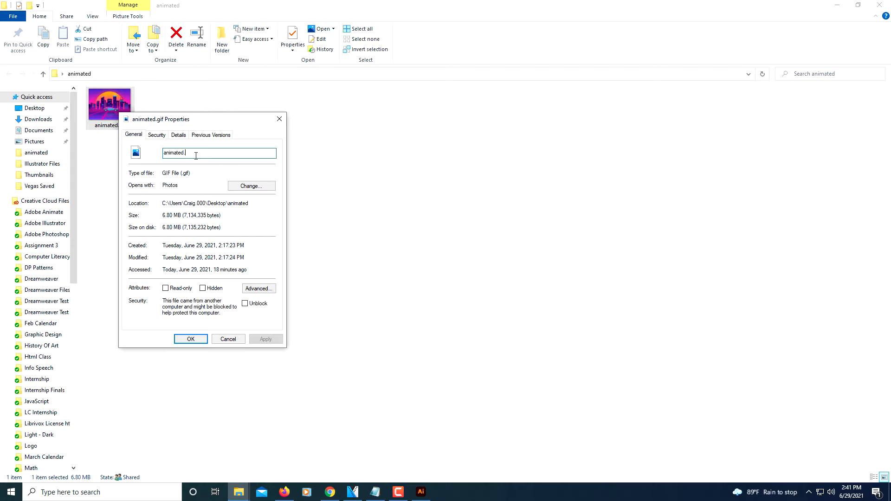
{"action": "type", "text": "PN"}
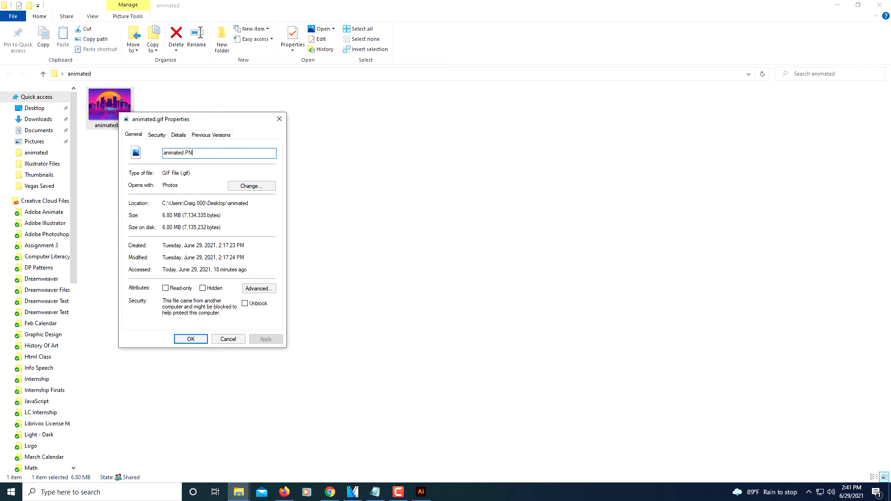
{"action": "key", "text": "Backspace"}
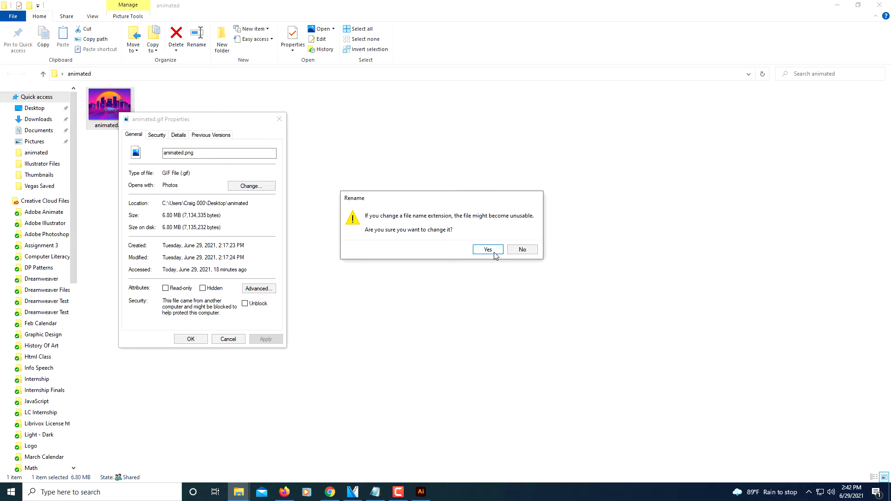
{"action": "left_click", "coordinate": [486, 249]}
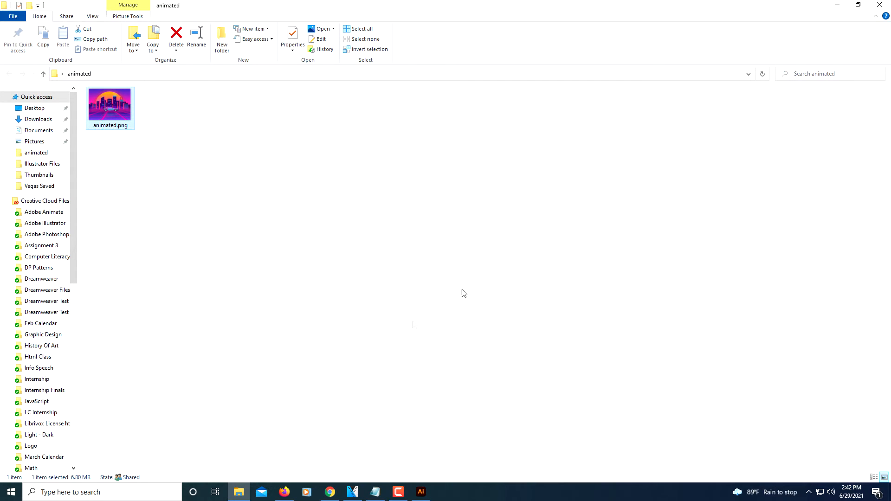
- Switch to Chrome and start a fresh new tab page
{"action": "left_click", "coordinate": [329, 492]}
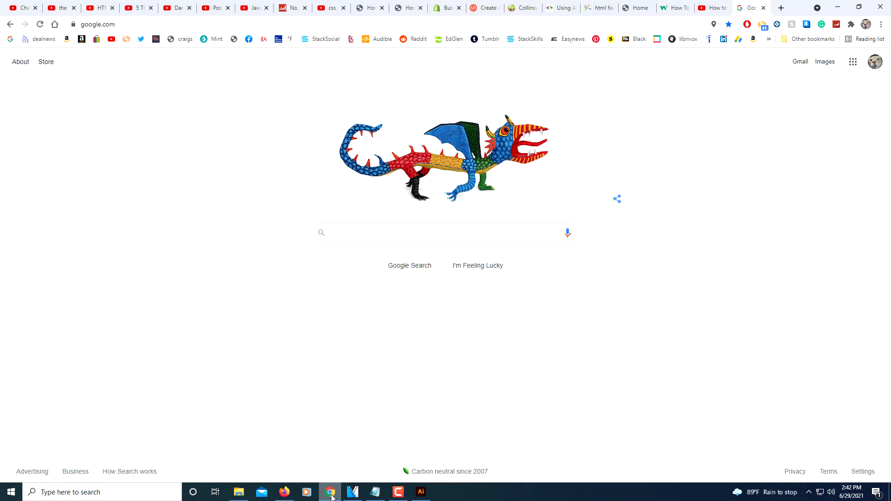
{"action": "mouse_move", "coordinate": [539, 14]}
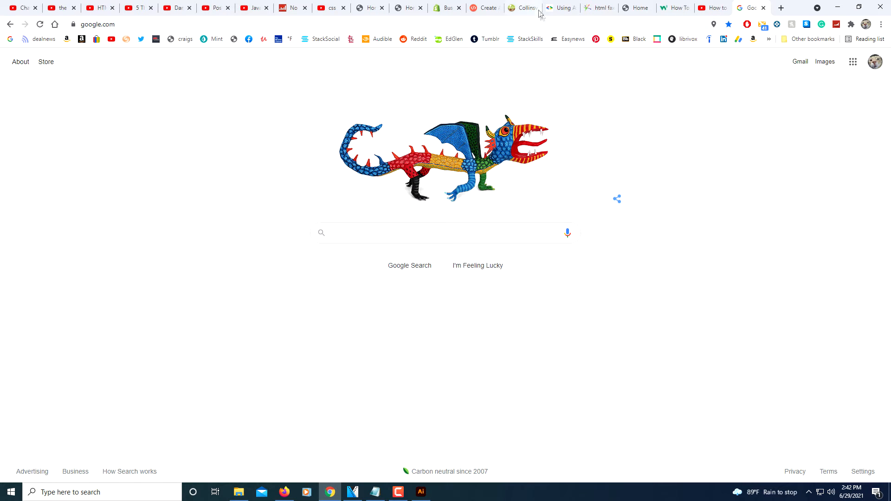
{"action": "mouse_move", "coordinate": [717, 137]}
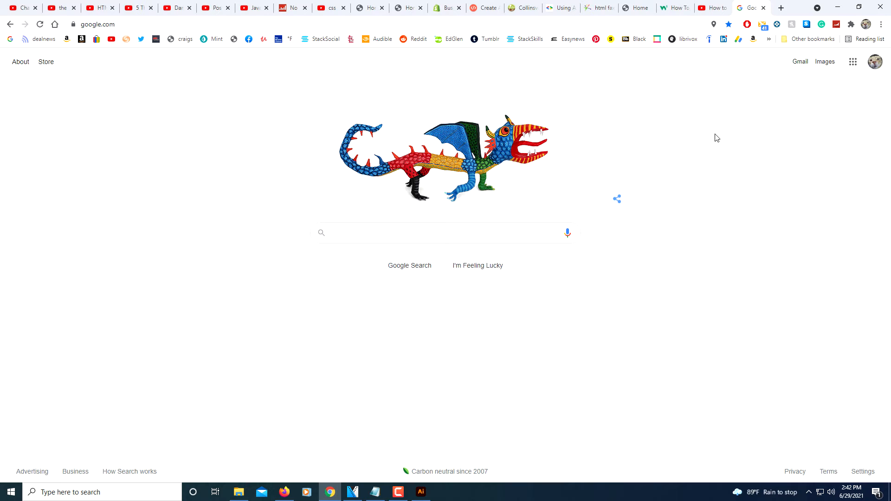
{"action": "mouse_move", "coordinate": [781, 9]}
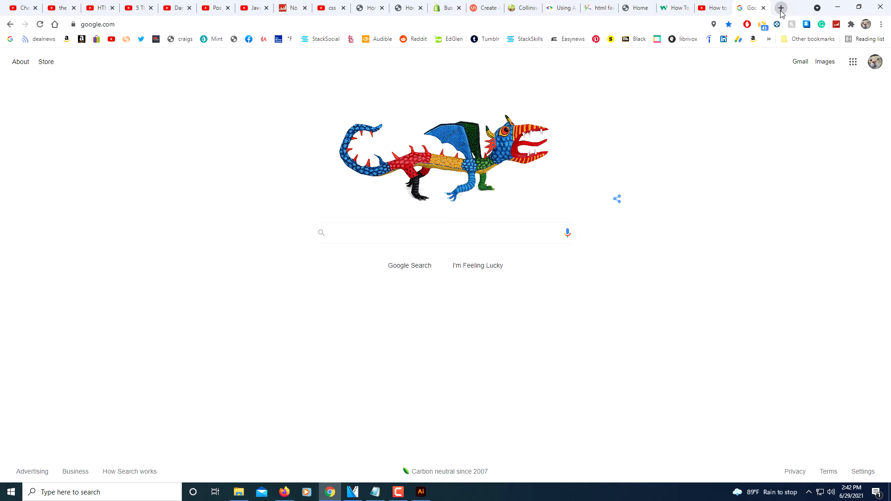
{"action": "left_click", "coordinate": [781, 7]}
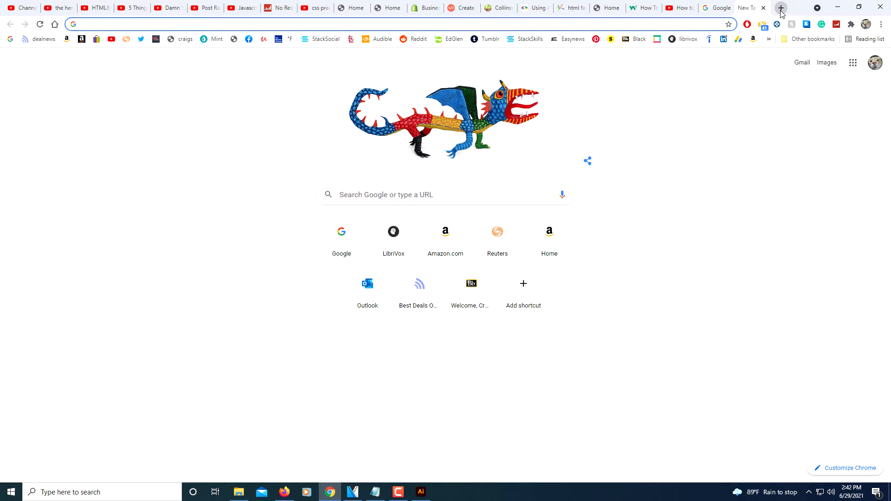
{"action": "mouse_move", "coordinate": [793, 472]}
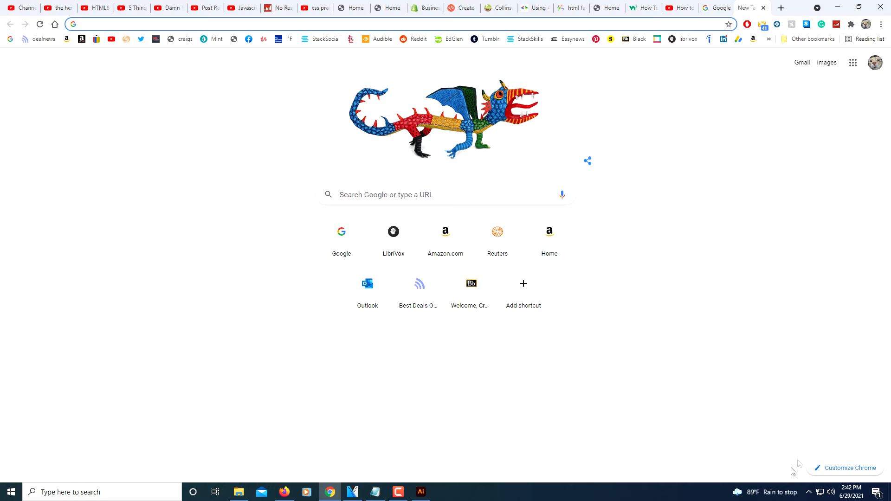
{"action": "mouse_move", "coordinate": [817, 474]}
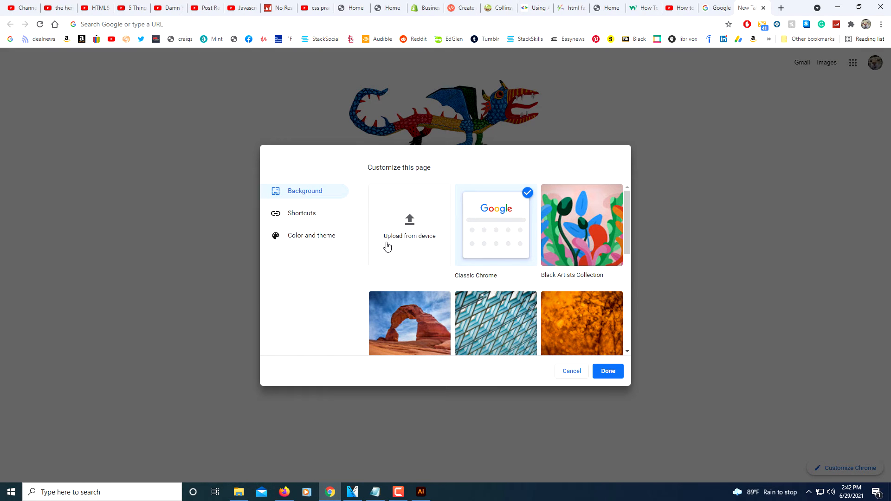
{"action": "mouse_move", "coordinate": [407, 236]}
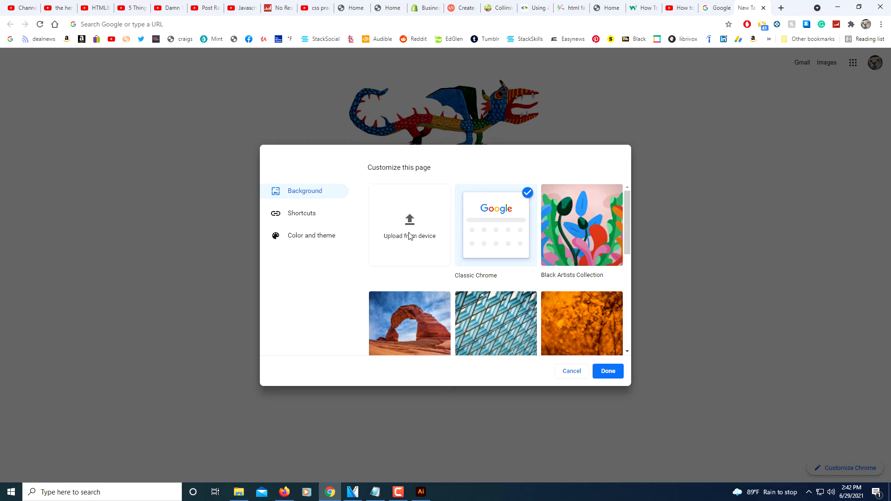
- Upload animated.png from the device as the new tab page background
{"action": "left_click", "coordinate": [410, 224]}
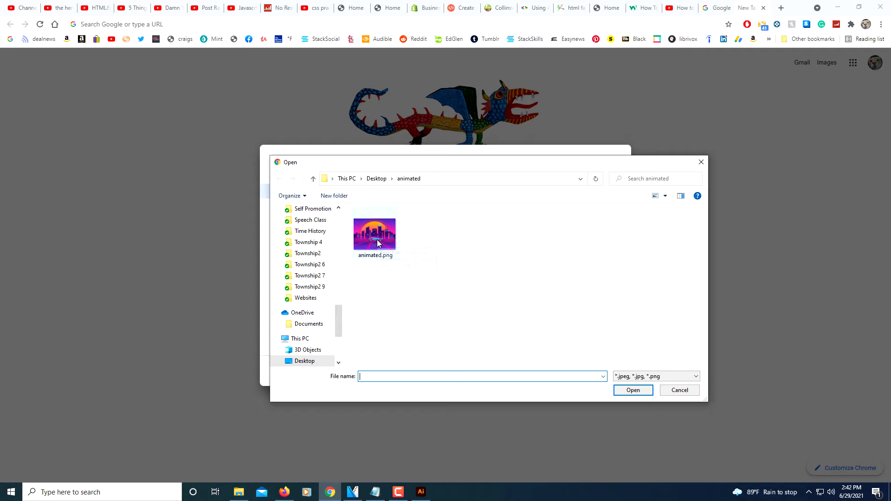
{"action": "left_click", "coordinate": [374, 230]}
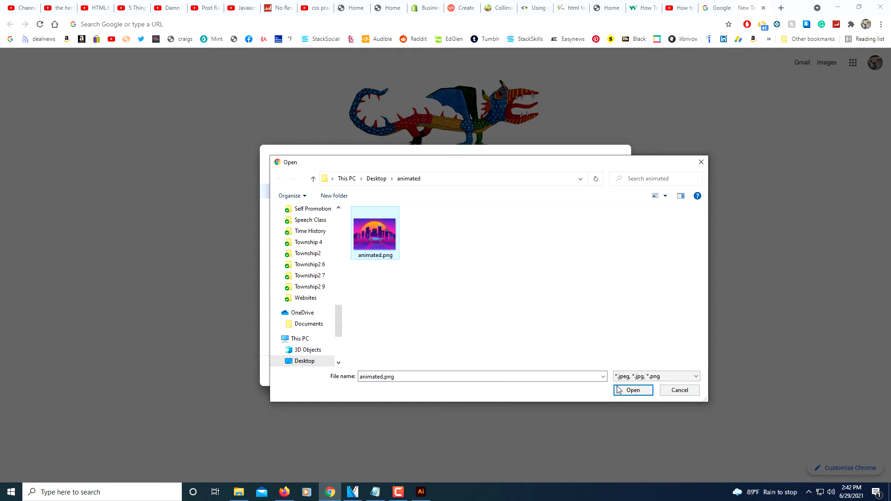
{"action": "mouse_move", "coordinate": [410, 254]}
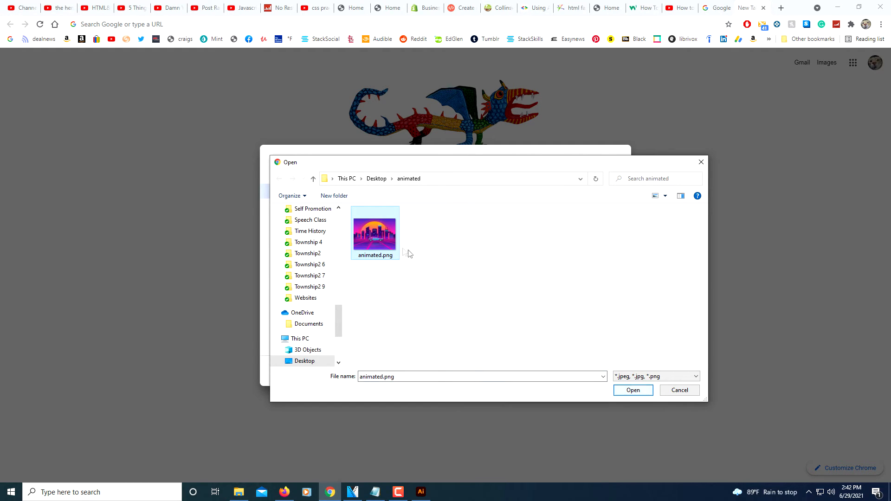
{"action": "mouse_move", "coordinate": [391, 263]}
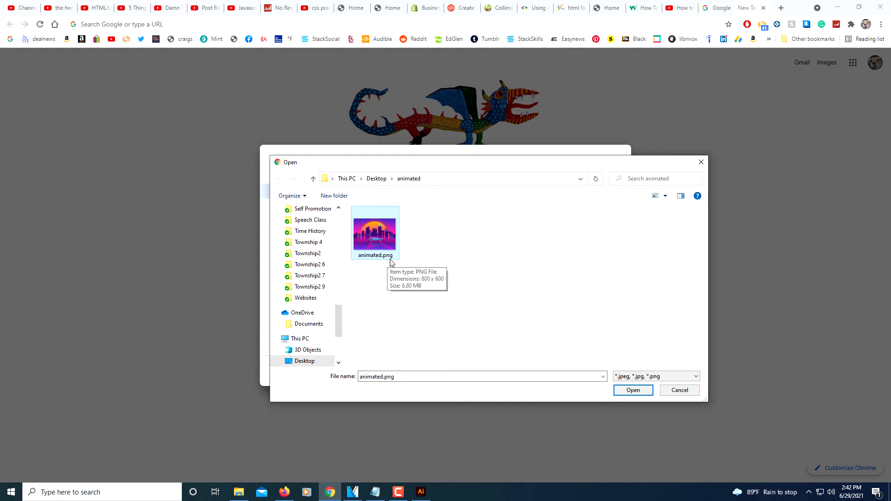
{"action": "mouse_move", "coordinate": [391, 262]}
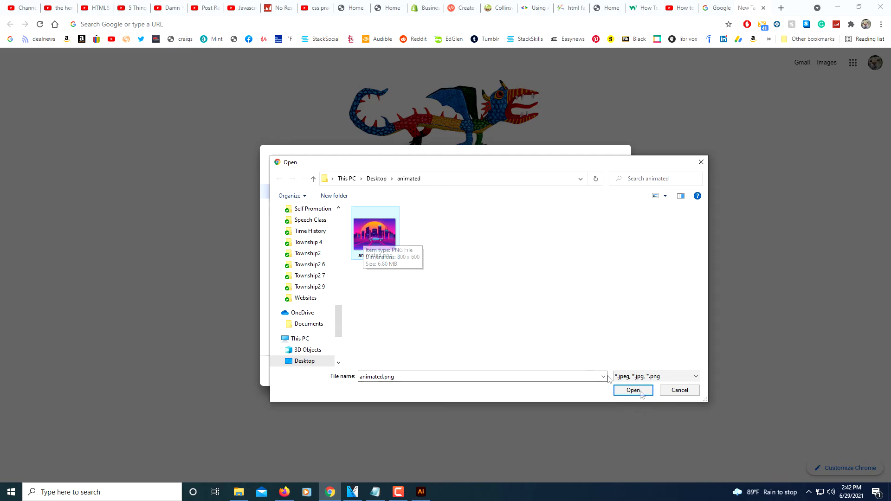
{"action": "left_click", "coordinate": [632, 391]}
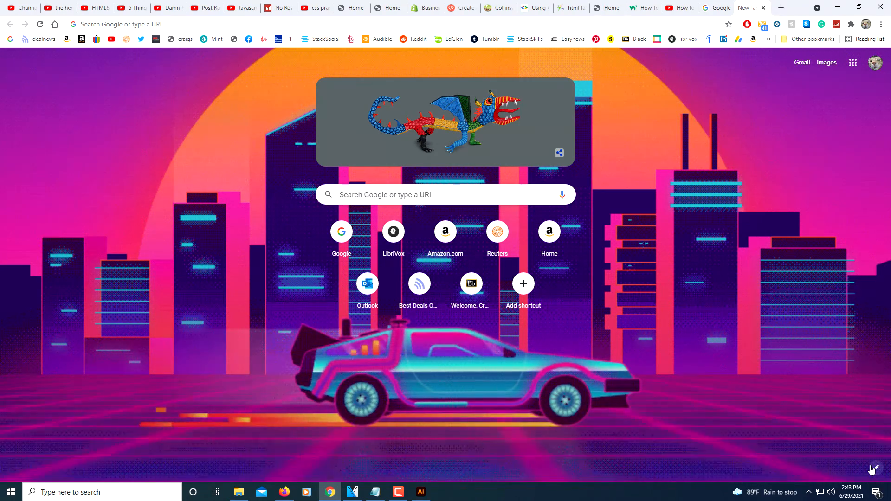
- Turn on Hide shortcuts in Customize Chrome and check the result in another new tab
{"action": "left_click", "coordinate": [875, 467]}
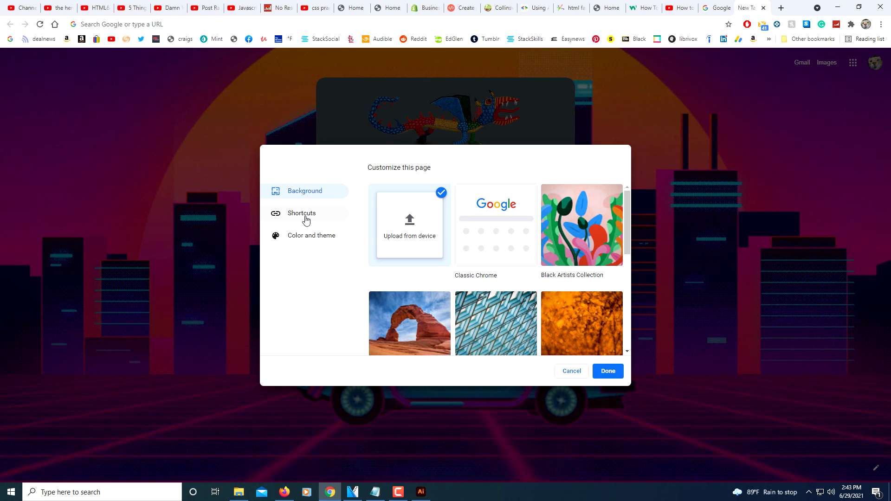
{"action": "left_click", "coordinate": [301, 214]}
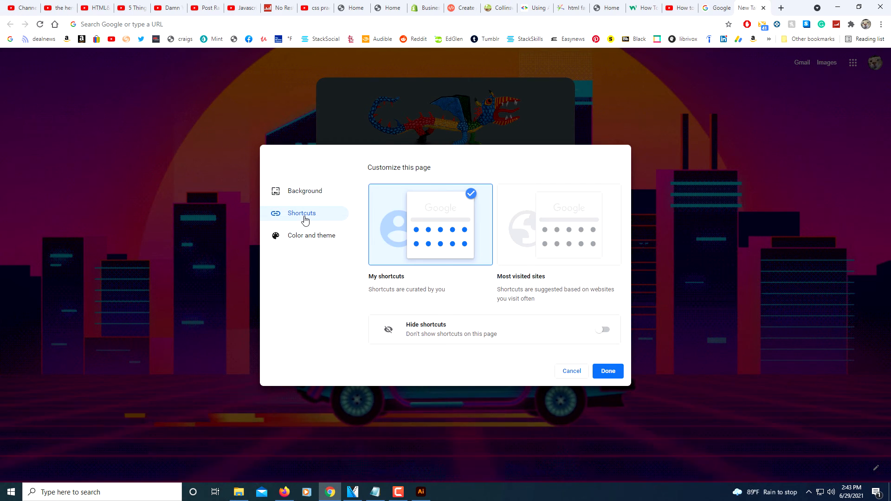
{"action": "mouse_move", "coordinate": [424, 335]}
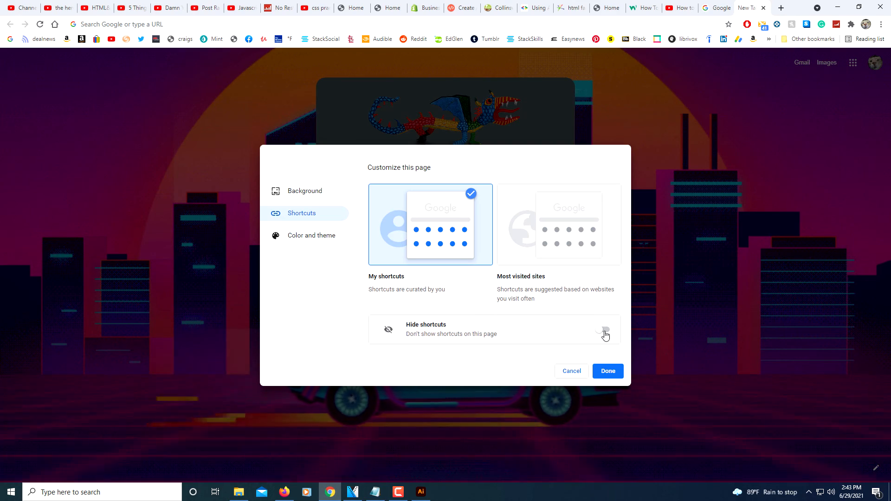
{"action": "left_click", "coordinate": [607, 372]}
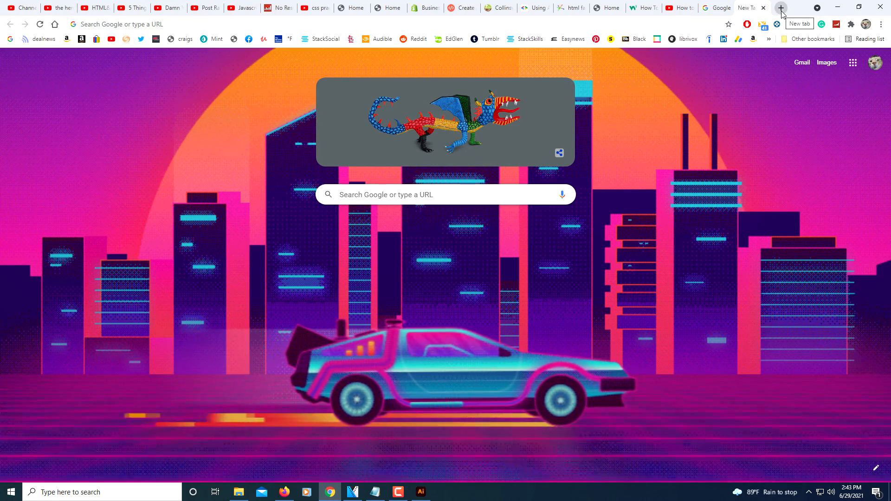
{"action": "left_click", "coordinate": [781, 8]}
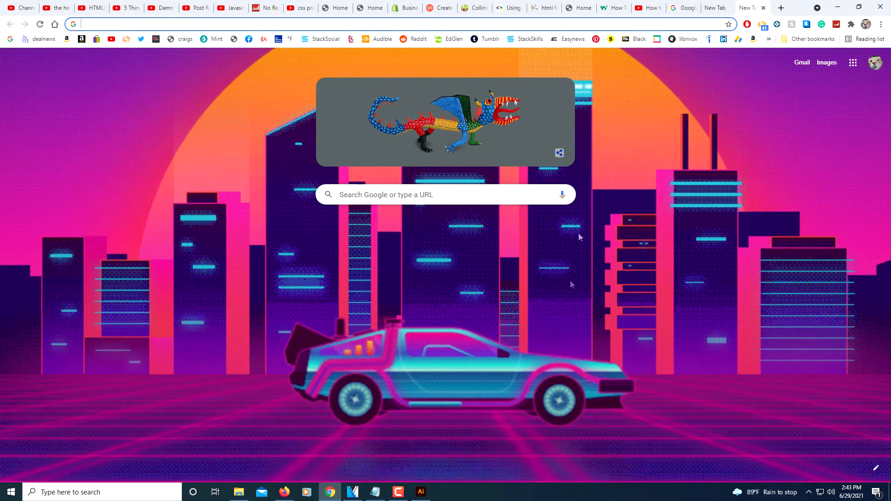